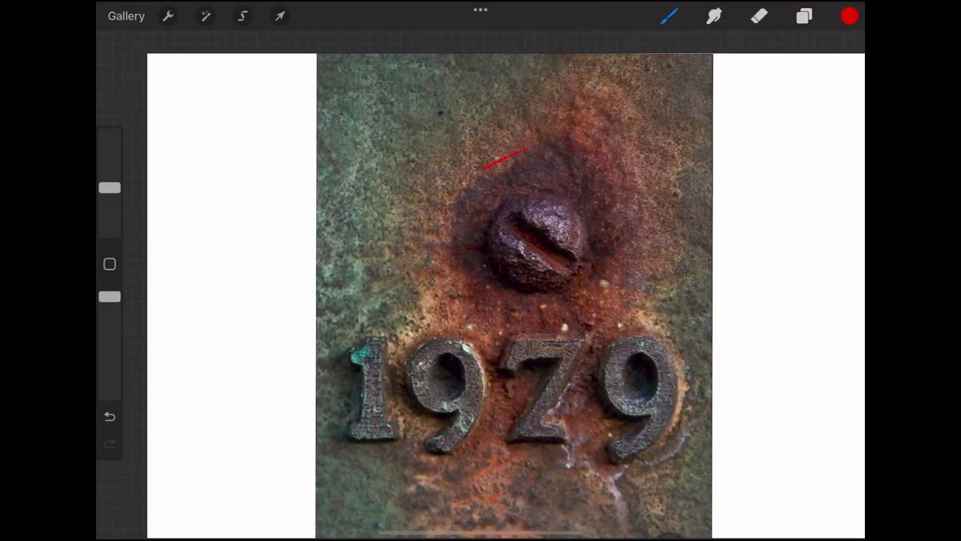
# - Circle the rusty bolt in red, snap it to a clean ellipse, and switch to blue
pyautogui.moveTo(518, 153); pyautogui.dragTo(538, 308)
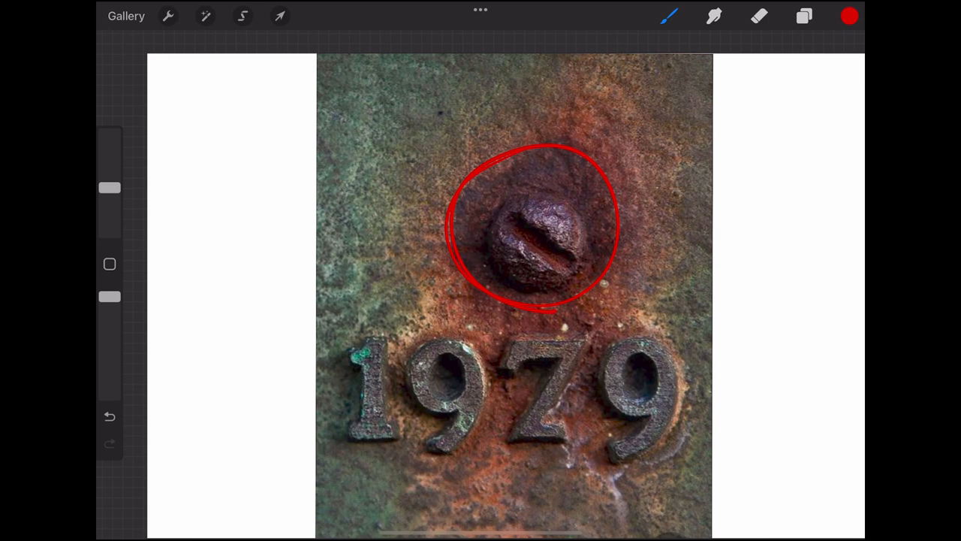
pyautogui.click(535, 225)
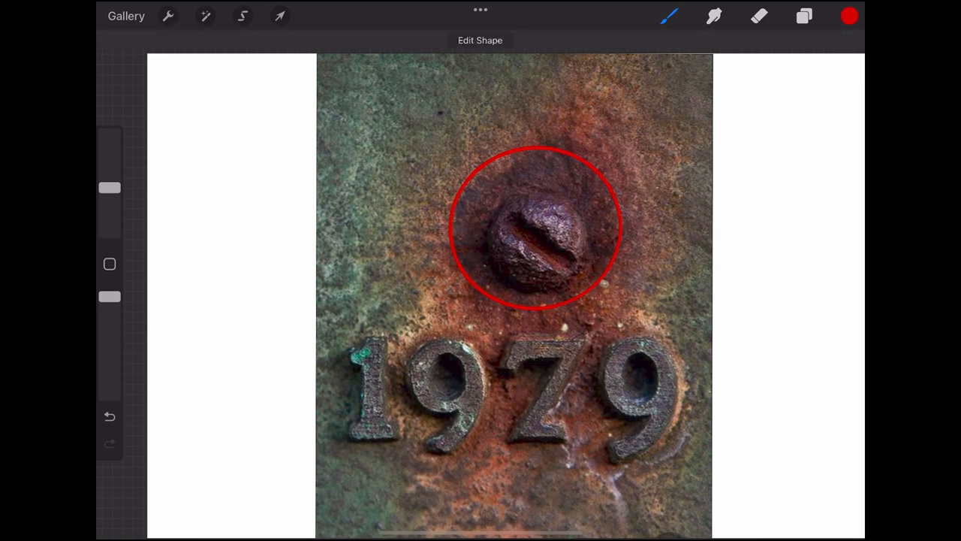
pyautogui.click(850, 15)
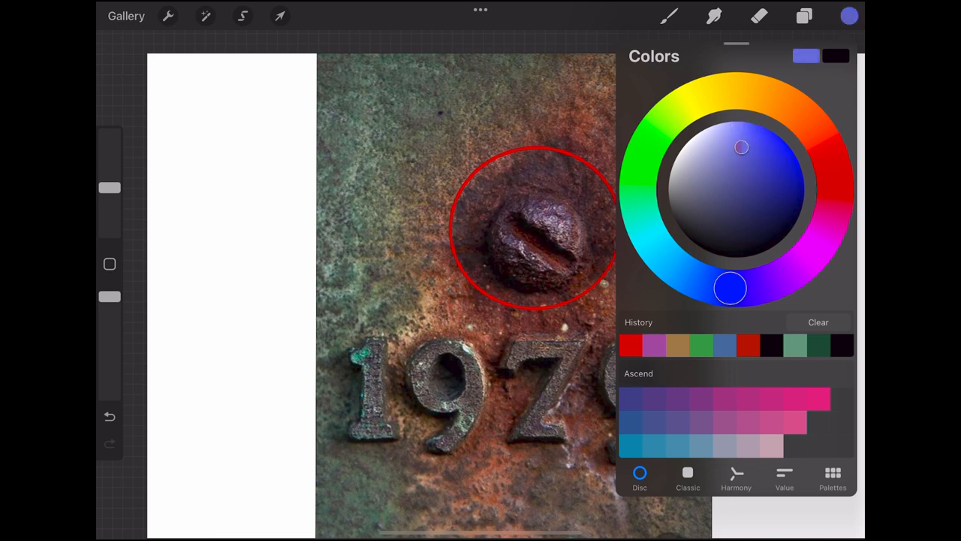
pyautogui.click(850, 15)
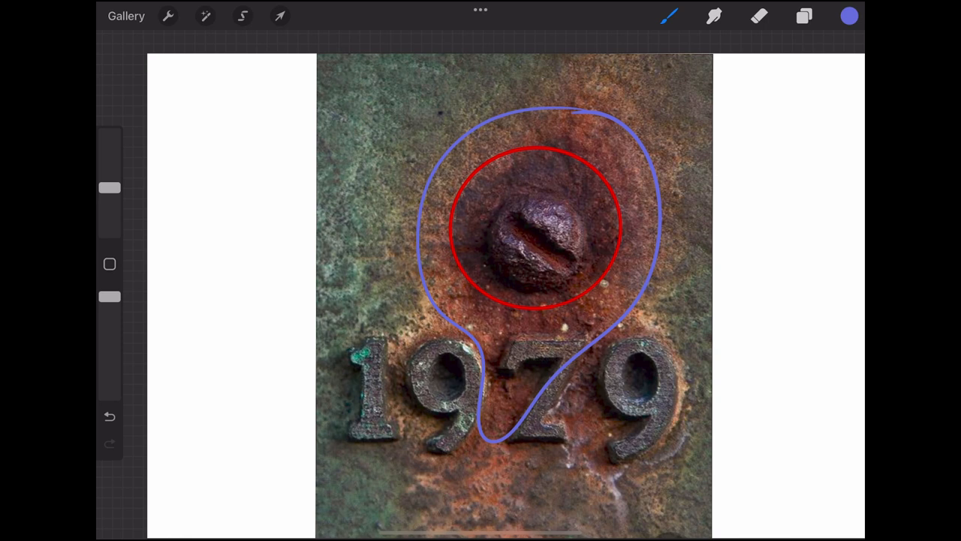
# - Draw the wider green outline around the bolt's faded rust zone
pyautogui.click(848, 15)
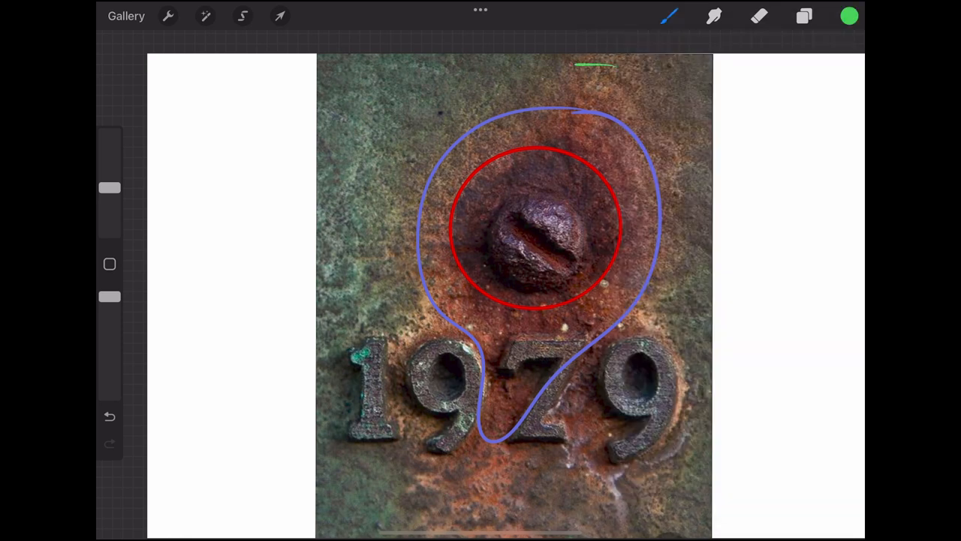
pyautogui.moveTo(613, 68); pyautogui.dragTo(413, 322)
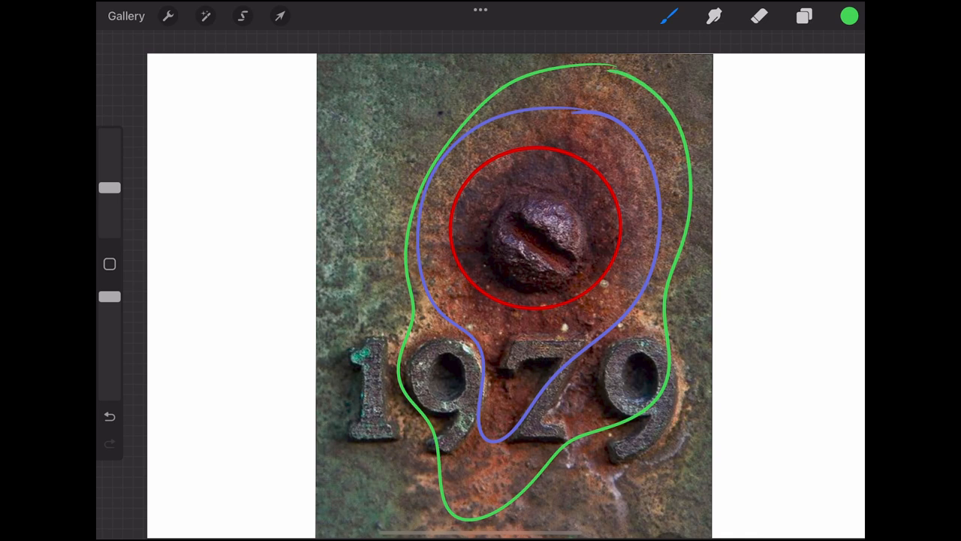
pyautogui.click(805, 15)
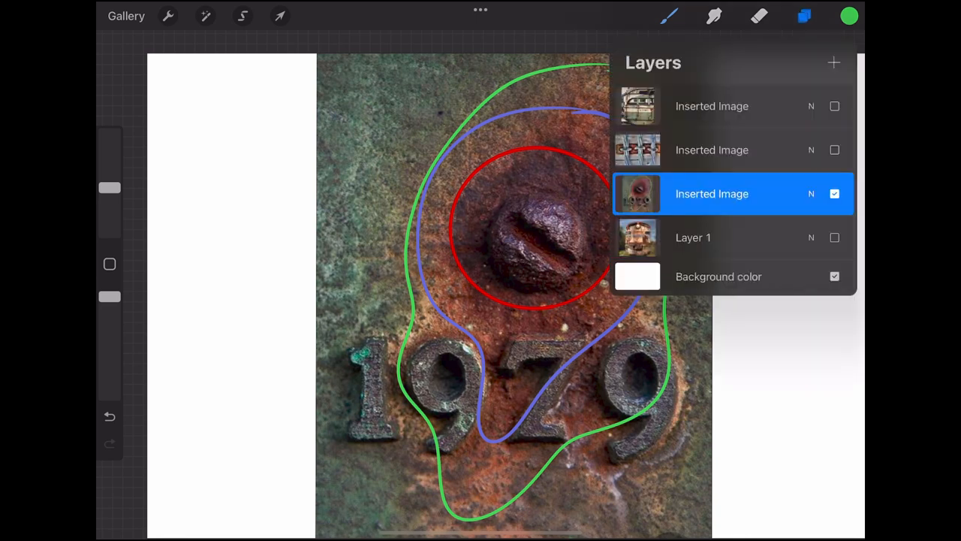
# - Hide the 1979 photo layer, show the 1030 streetcar photo, and bring up the colour choices
pyautogui.click(835, 193)
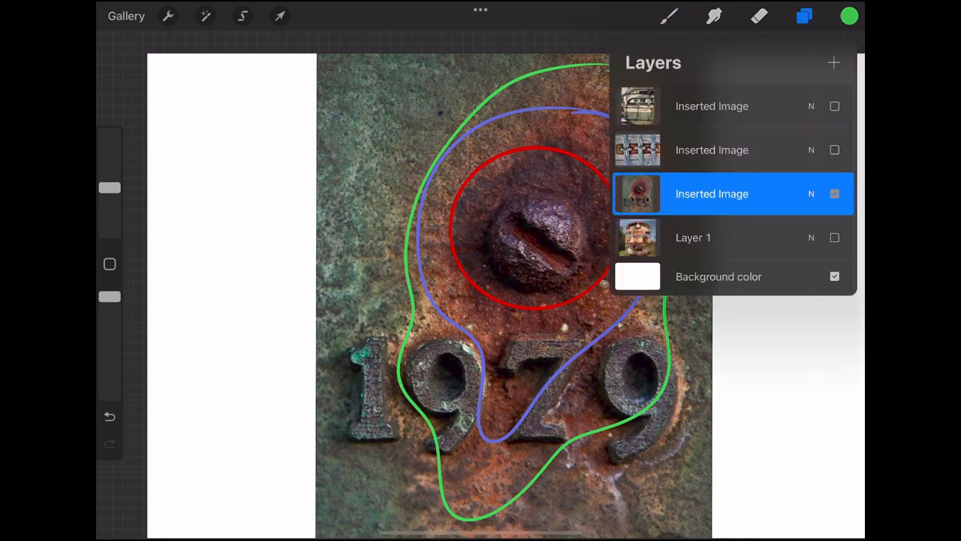
pyautogui.click(835, 193)
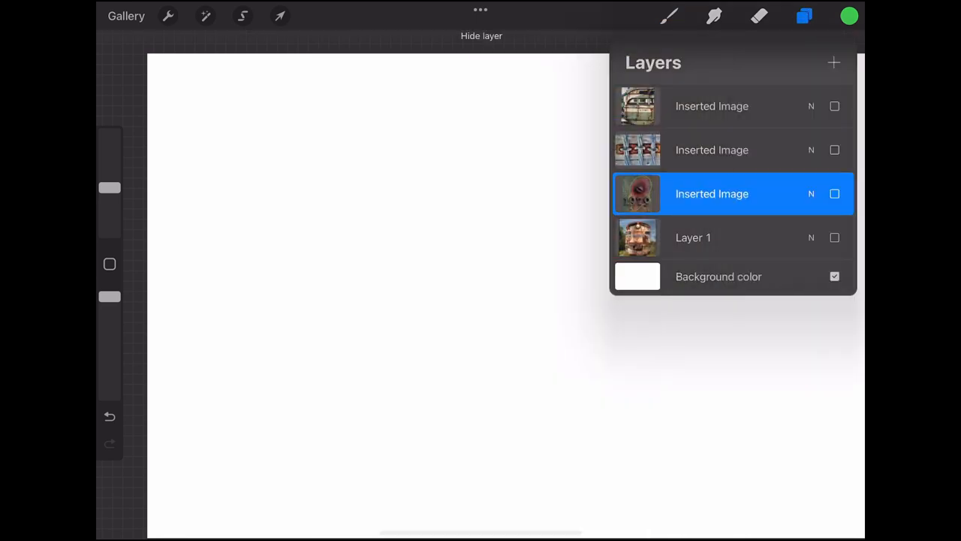
pyautogui.click(835, 105)
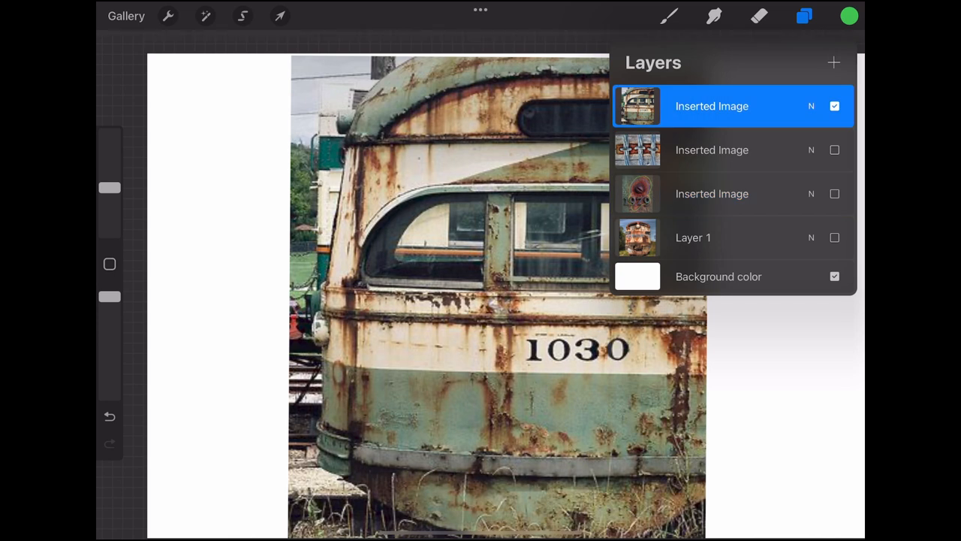
pyautogui.click(850, 15)
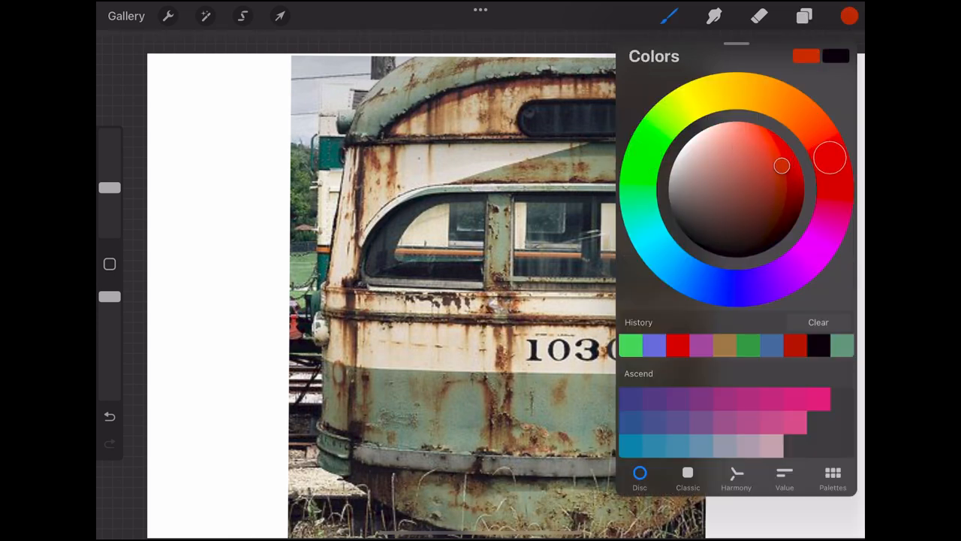
# - Trace the roof-edge rust in red, then outline the rust patches and vertical streak below in blue
pyautogui.click(850, 15)
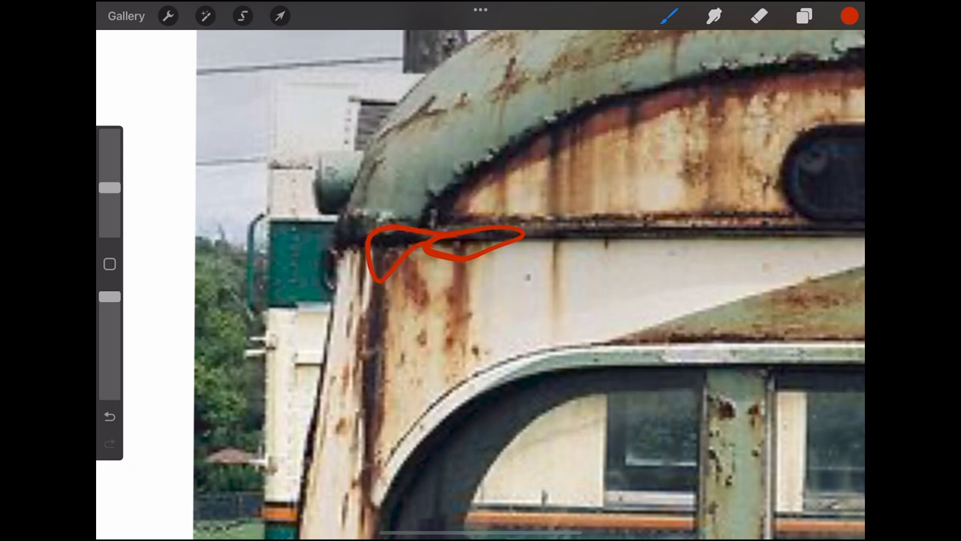
pyautogui.click(850, 15)
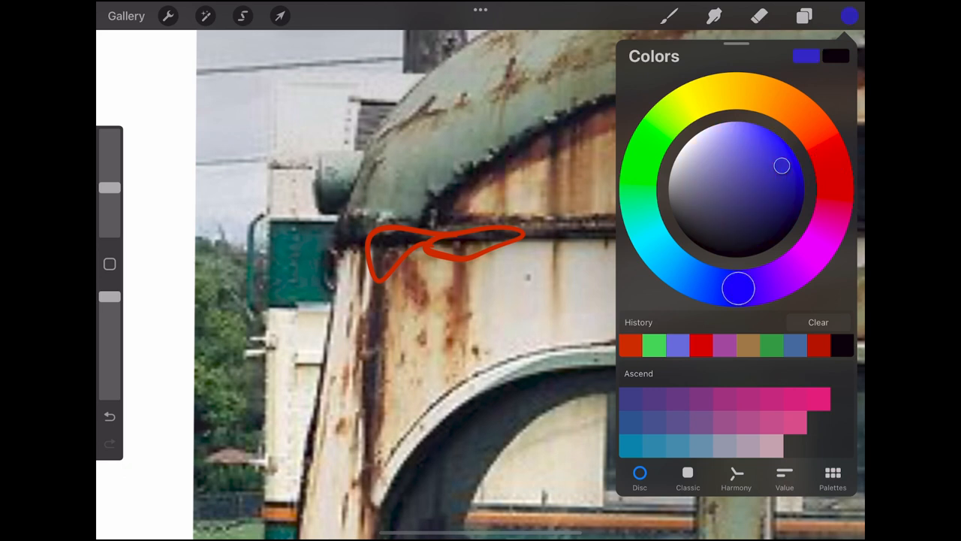
pyautogui.click(850, 15)
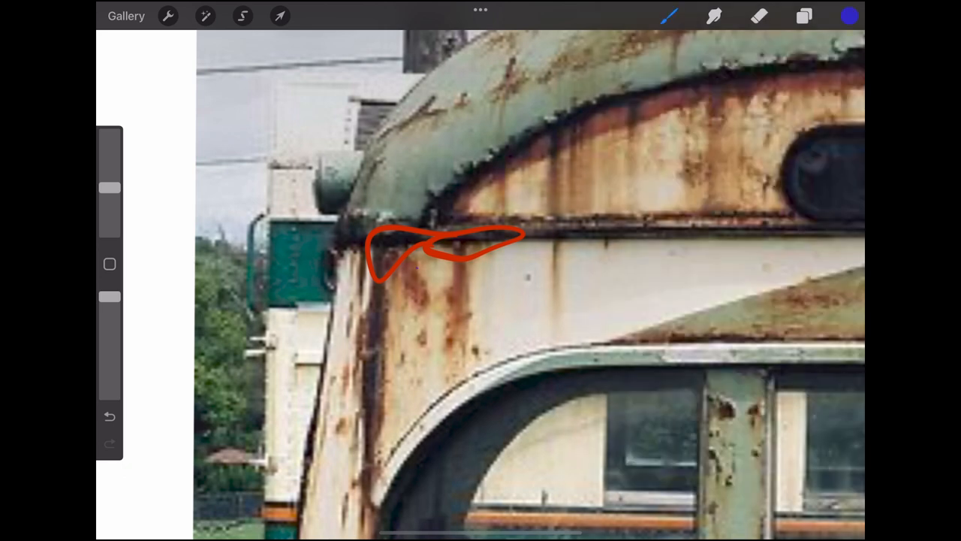
pyautogui.moveTo(406, 282); pyautogui.dragTo(418, 301)
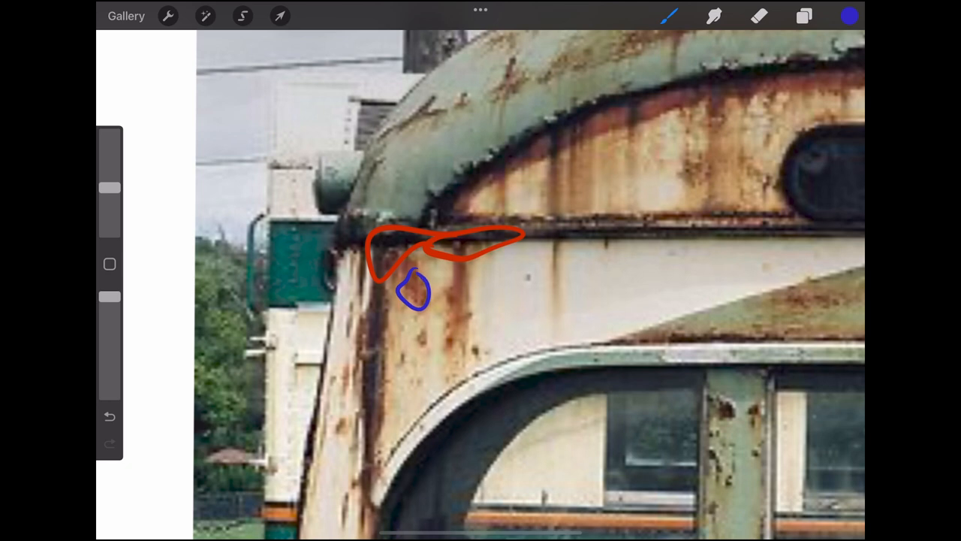
pyautogui.moveTo(402, 278); pyautogui.dragTo(409, 267)
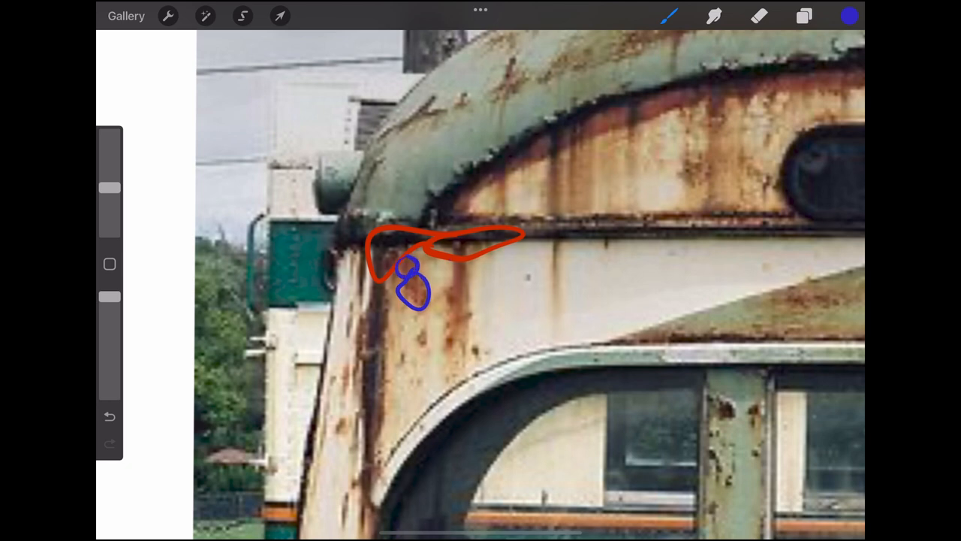
pyautogui.moveTo(450, 263); pyautogui.dragTo(453, 343)
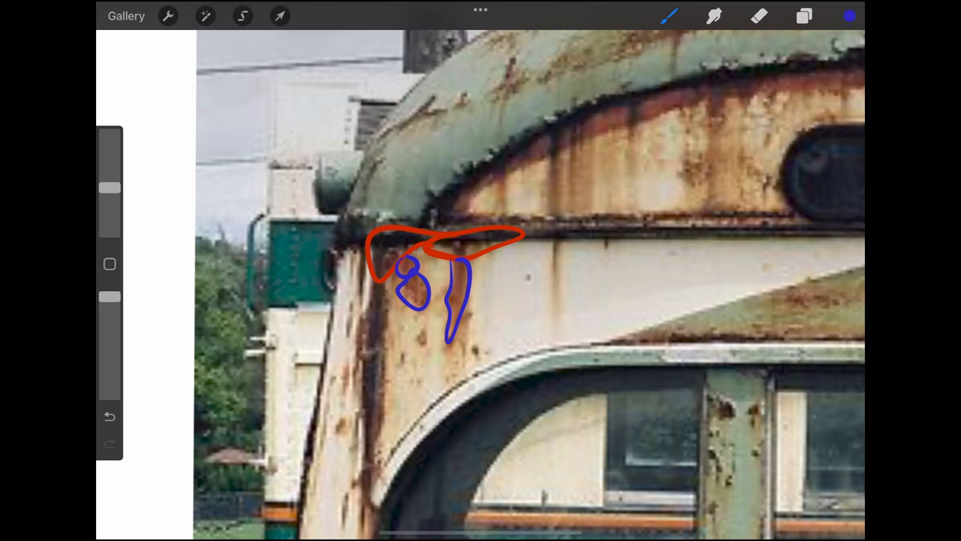
# - Outline the faded rust area beneath the streaks in green
pyautogui.click(851, 15)
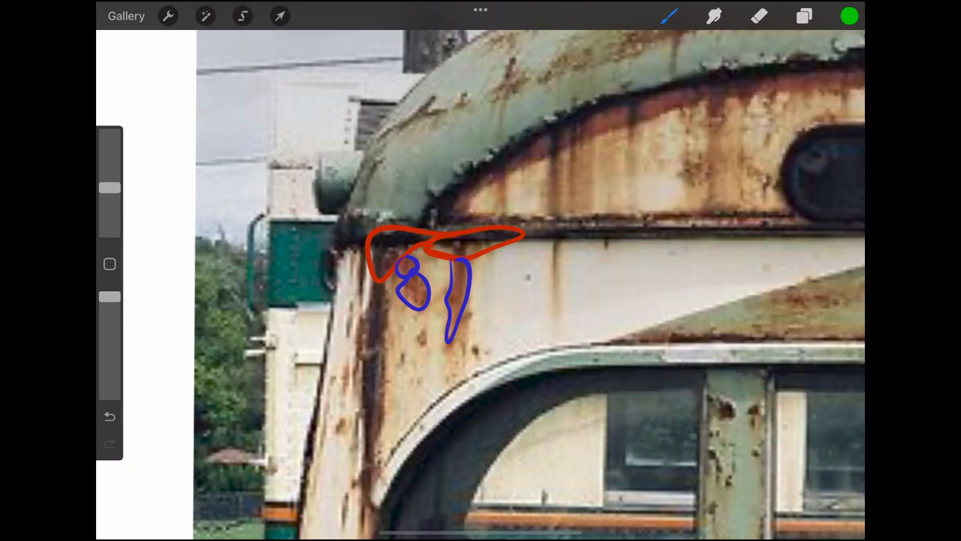
pyautogui.moveTo(408, 297); pyautogui.dragTo(398, 328)
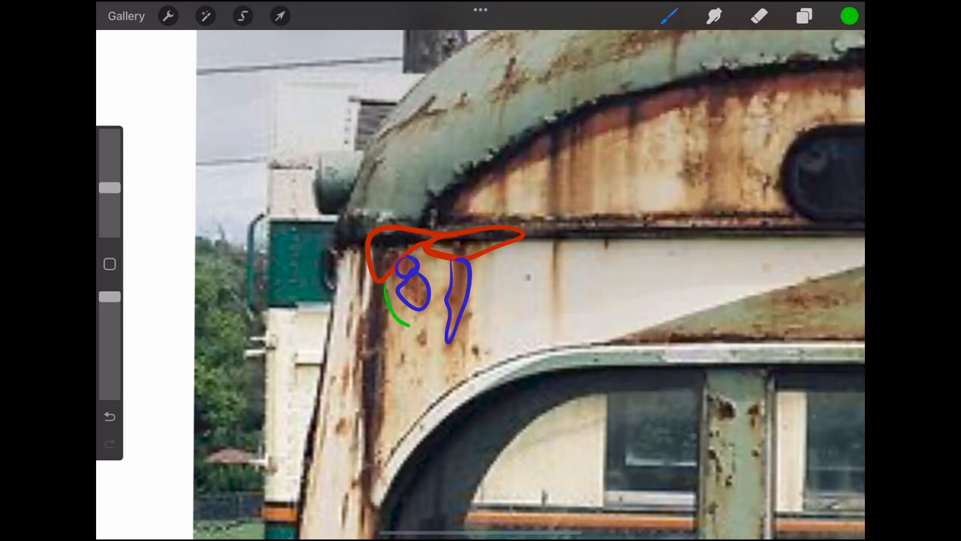
pyautogui.moveTo(398, 315); pyautogui.dragTo(444, 372)
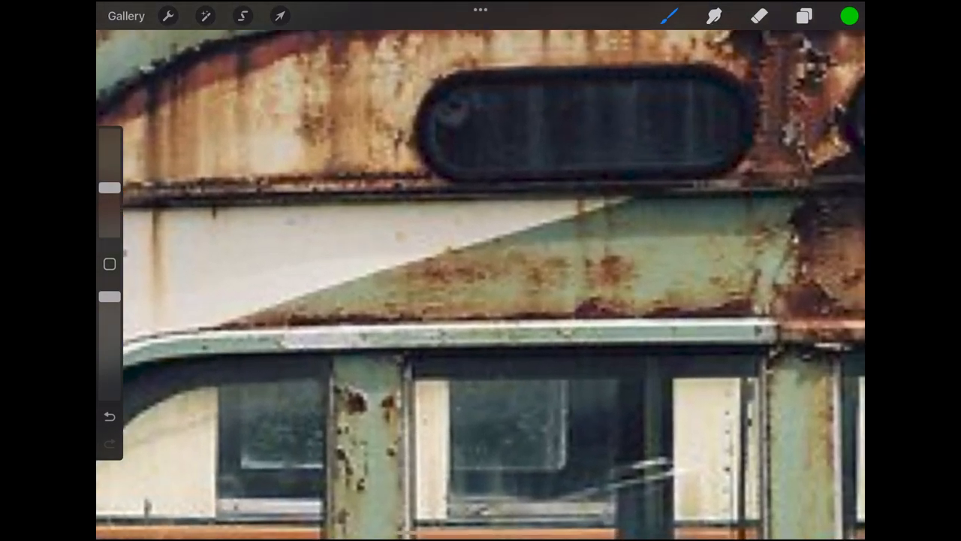
# - Mark and fill the dark rust spot on the lower panel in red
pyautogui.click(851, 15)
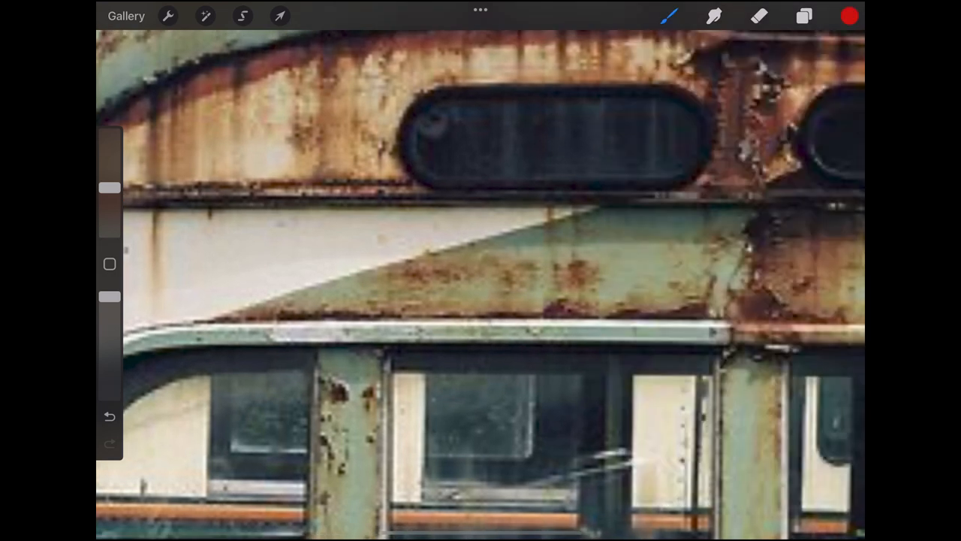
pyautogui.moveTo(571, 263); pyautogui.dragTo(571, 285)
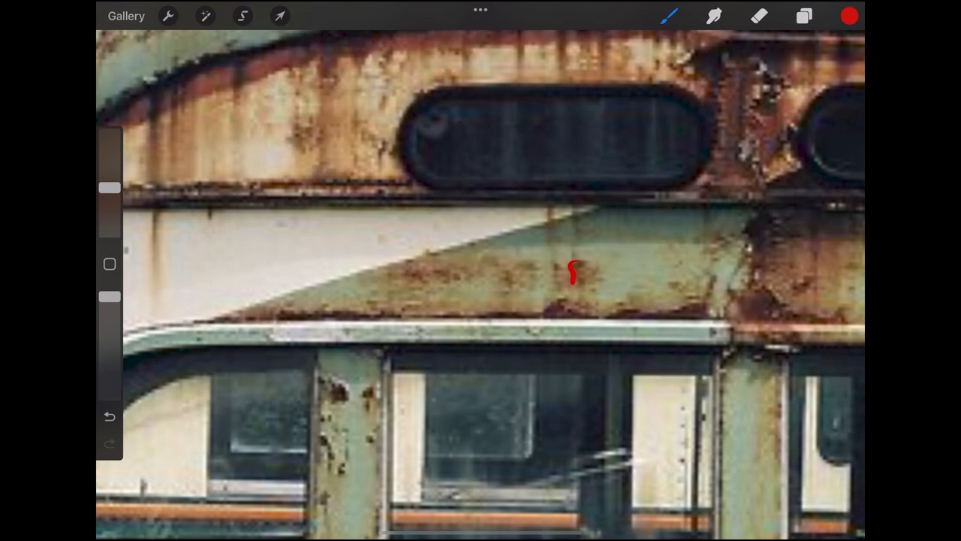
pyautogui.moveTo(574, 267); pyautogui.dragTo(579, 282)
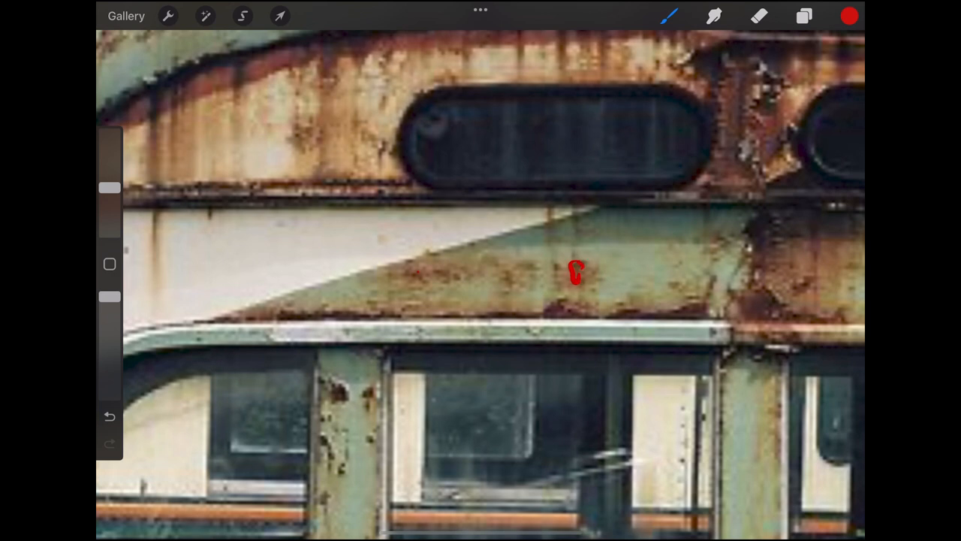
# - Ring the right and left rust spots in blue
pyautogui.click(850, 15)
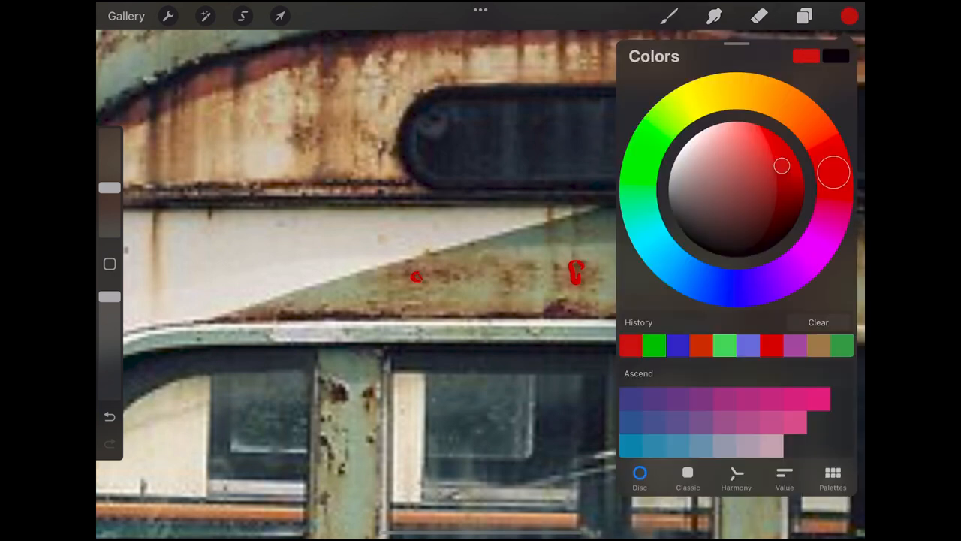
pyautogui.click(851, 15)
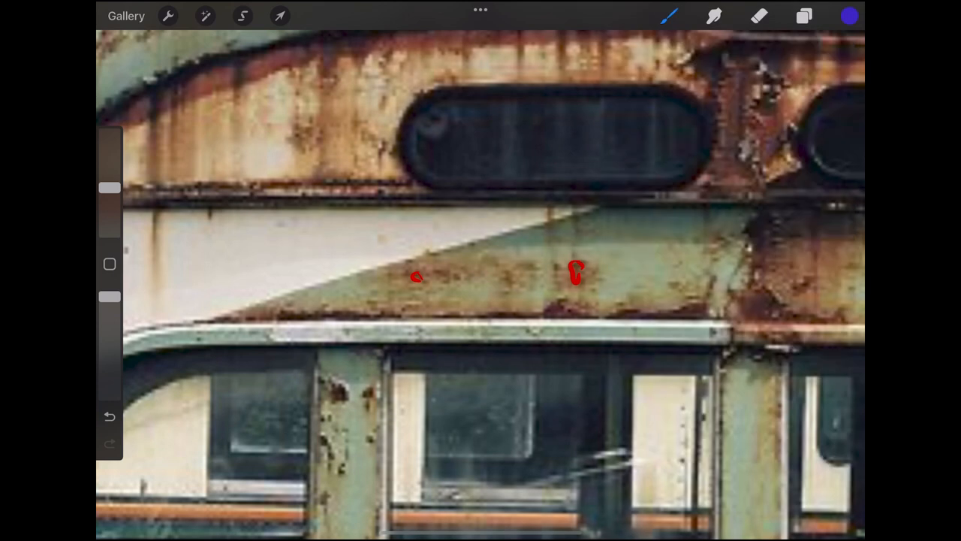
pyautogui.moveTo(567, 263); pyautogui.dragTo(578, 293)
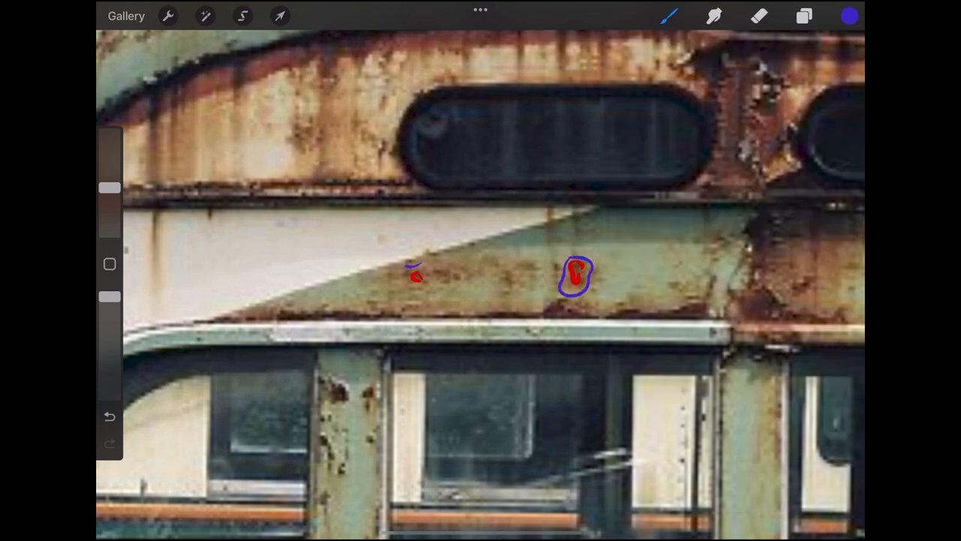
pyautogui.moveTo(411, 271); pyautogui.dragTo(433, 289)
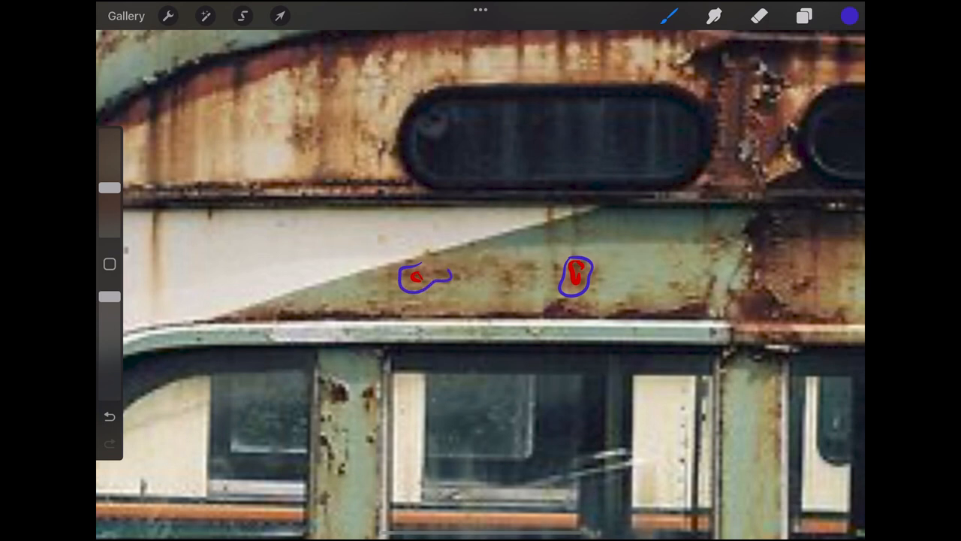
# - Ring the left rust spot again in green for faded rust
pyautogui.click(850, 15)
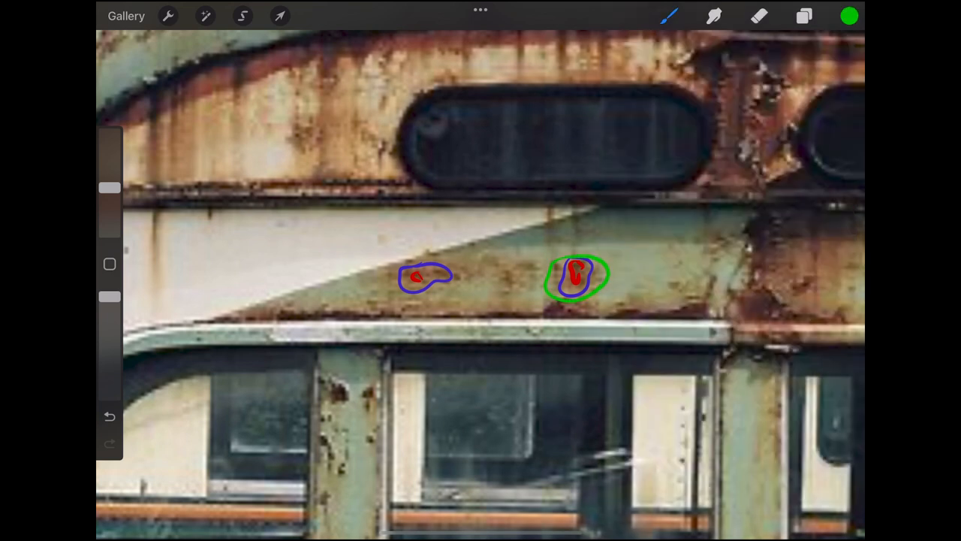
pyautogui.moveTo(436, 263); pyautogui.dragTo(451, 297)
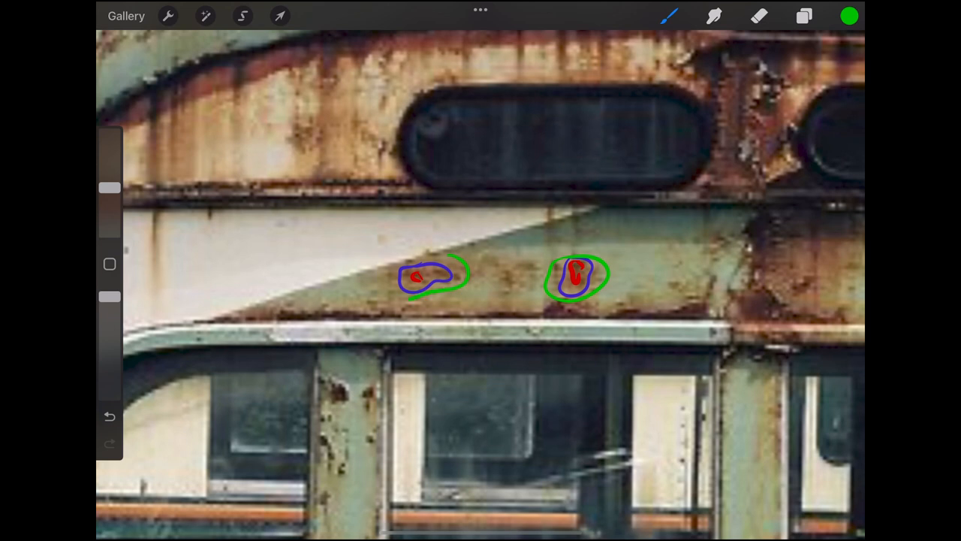